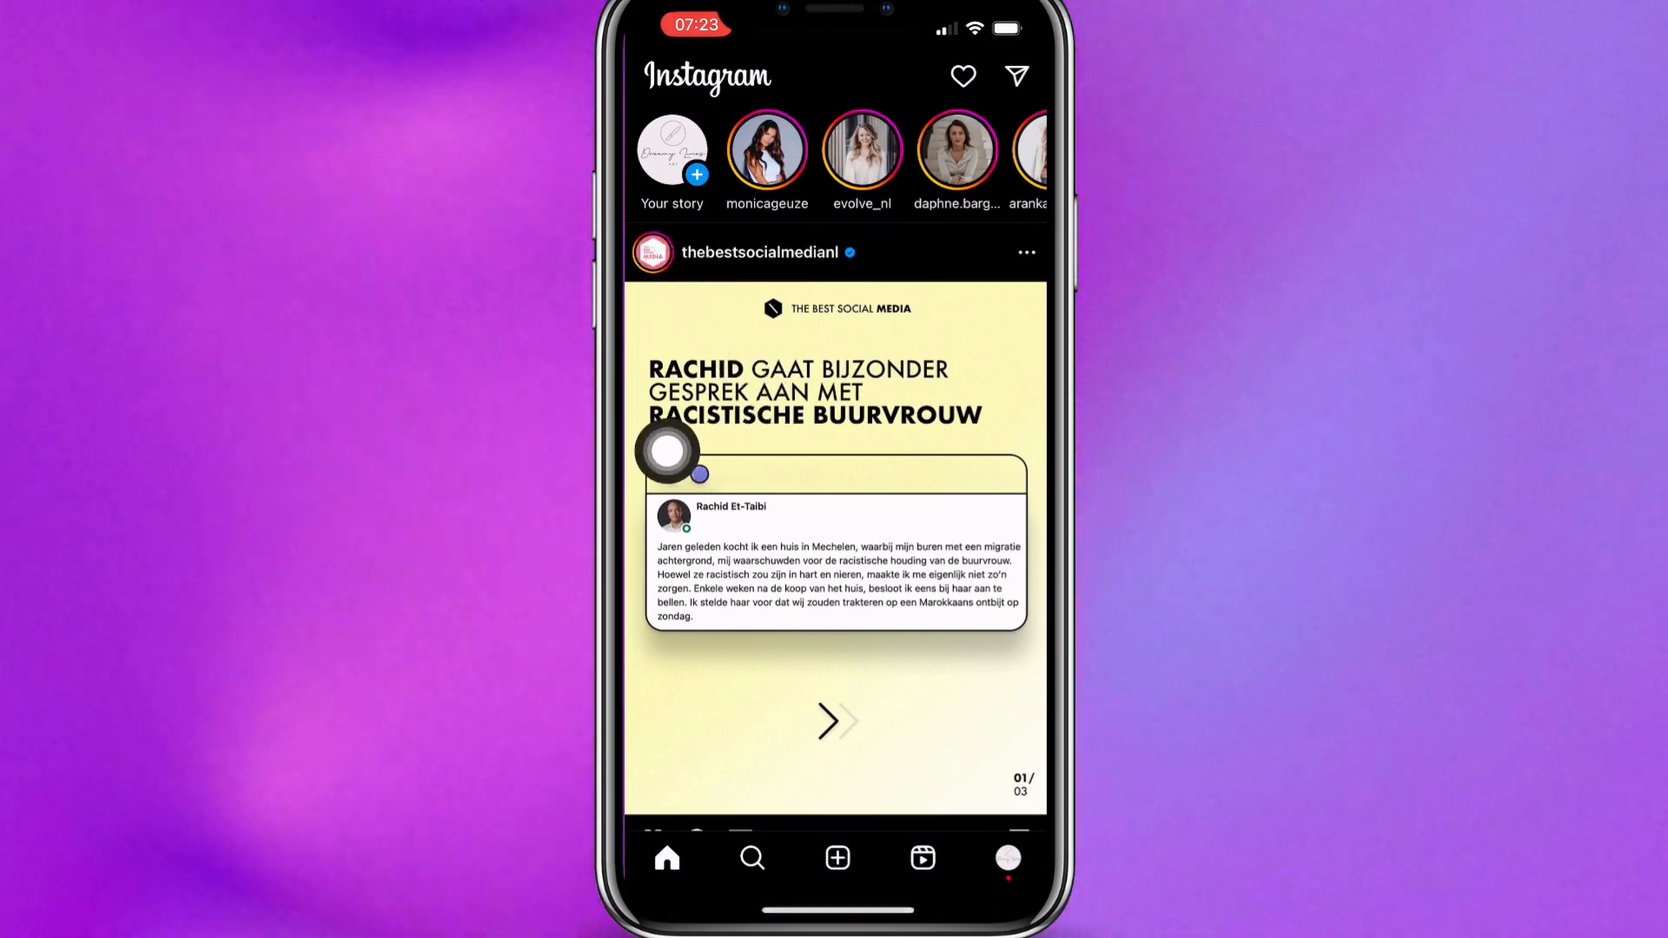
Go to the dreamy.lines.art profile page from the home feed.
click(1004, 856)
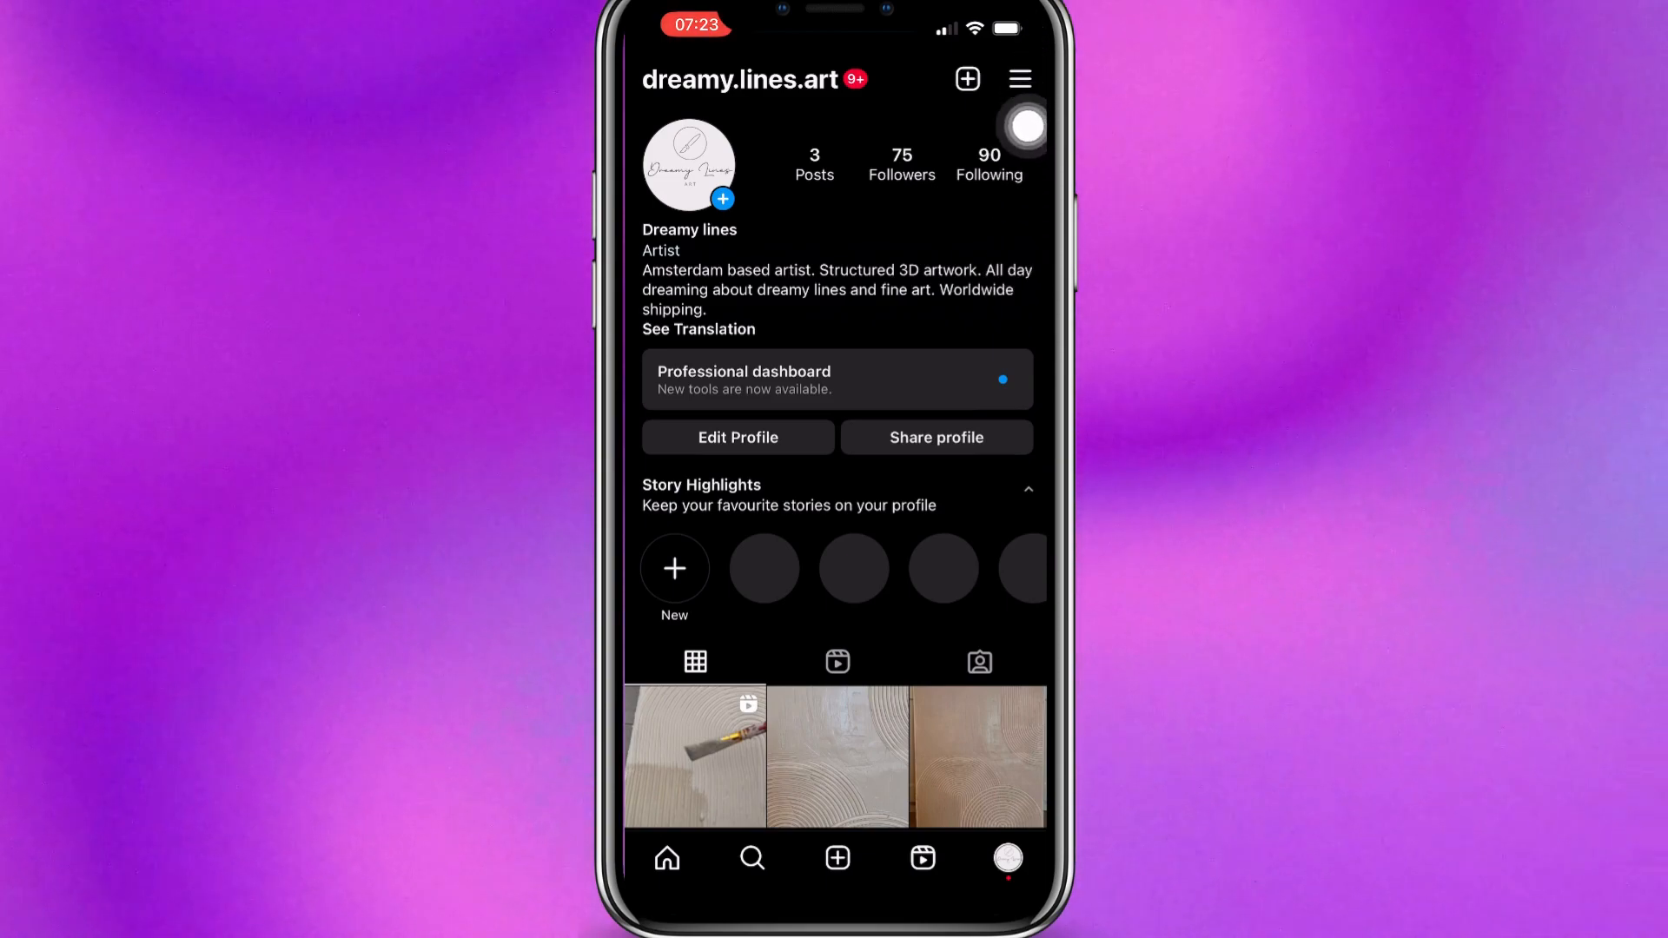
Reach the Security settings page via the profile menu and Settings.
click(1018, 79)
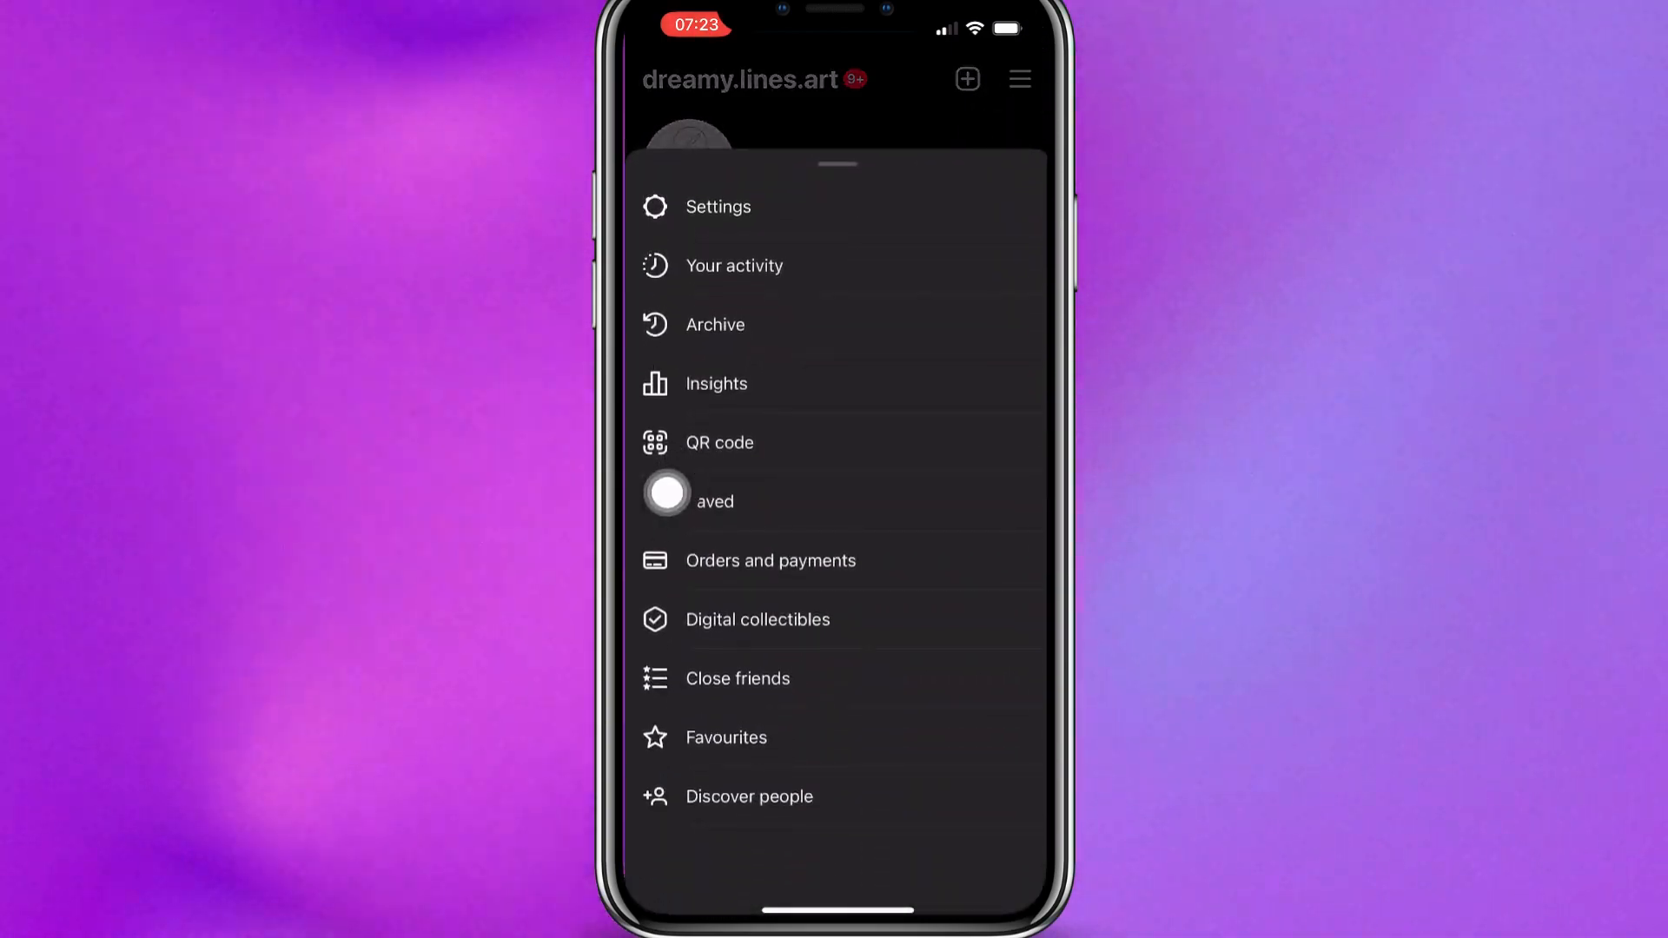
click(717, 207)
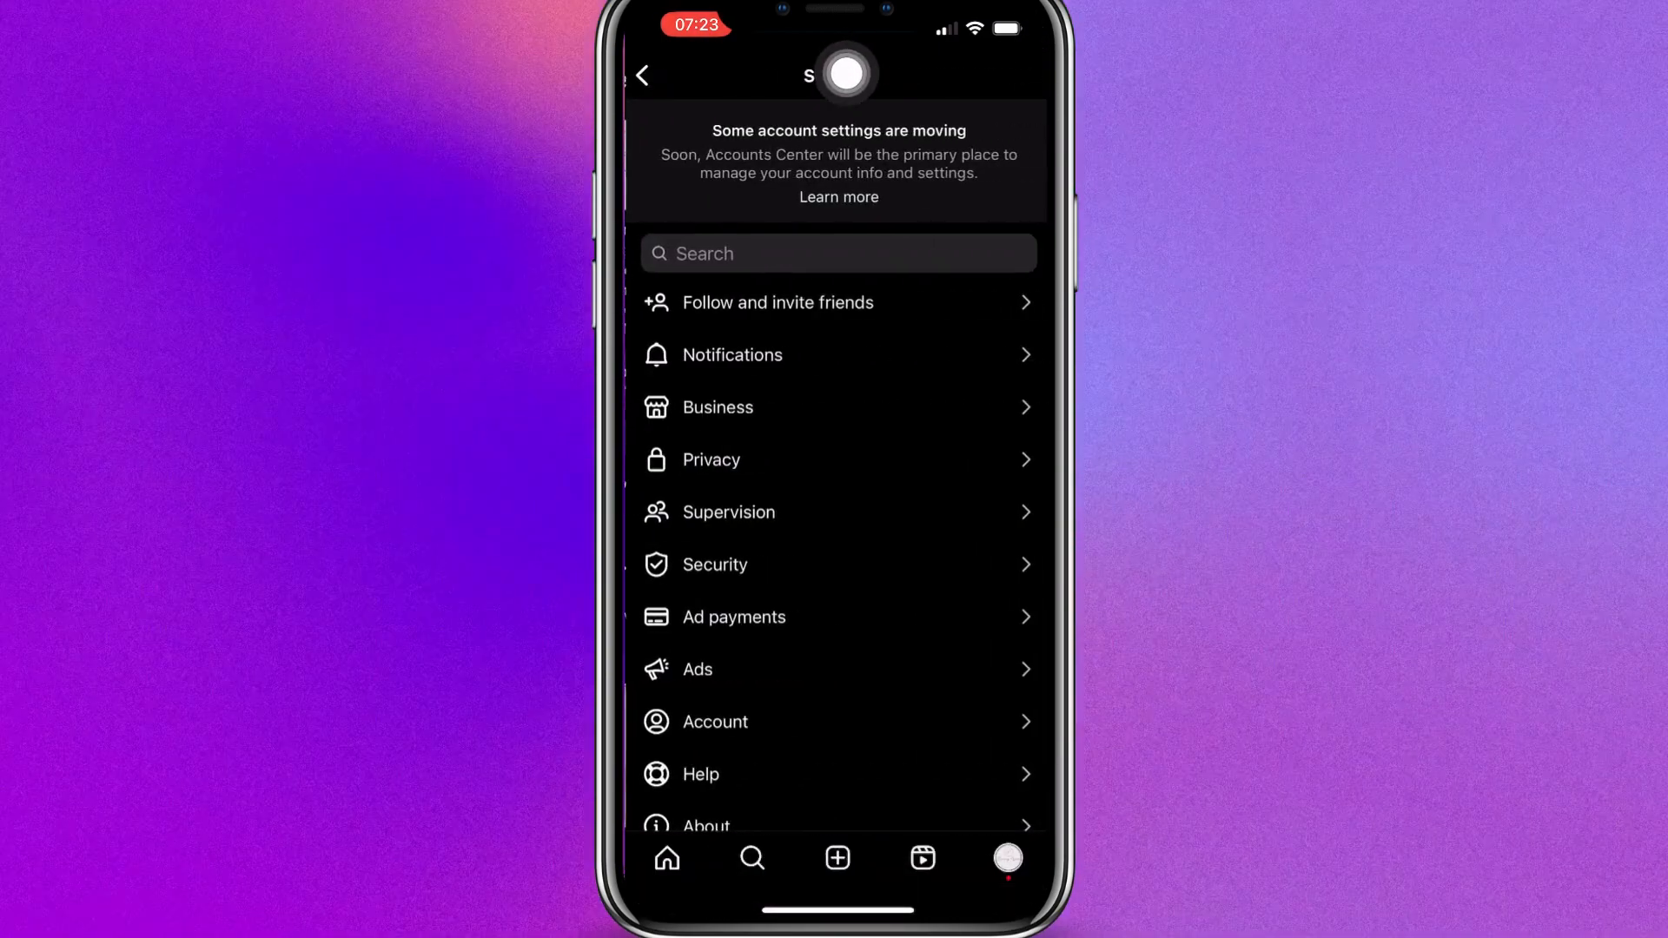
click(714, 563)
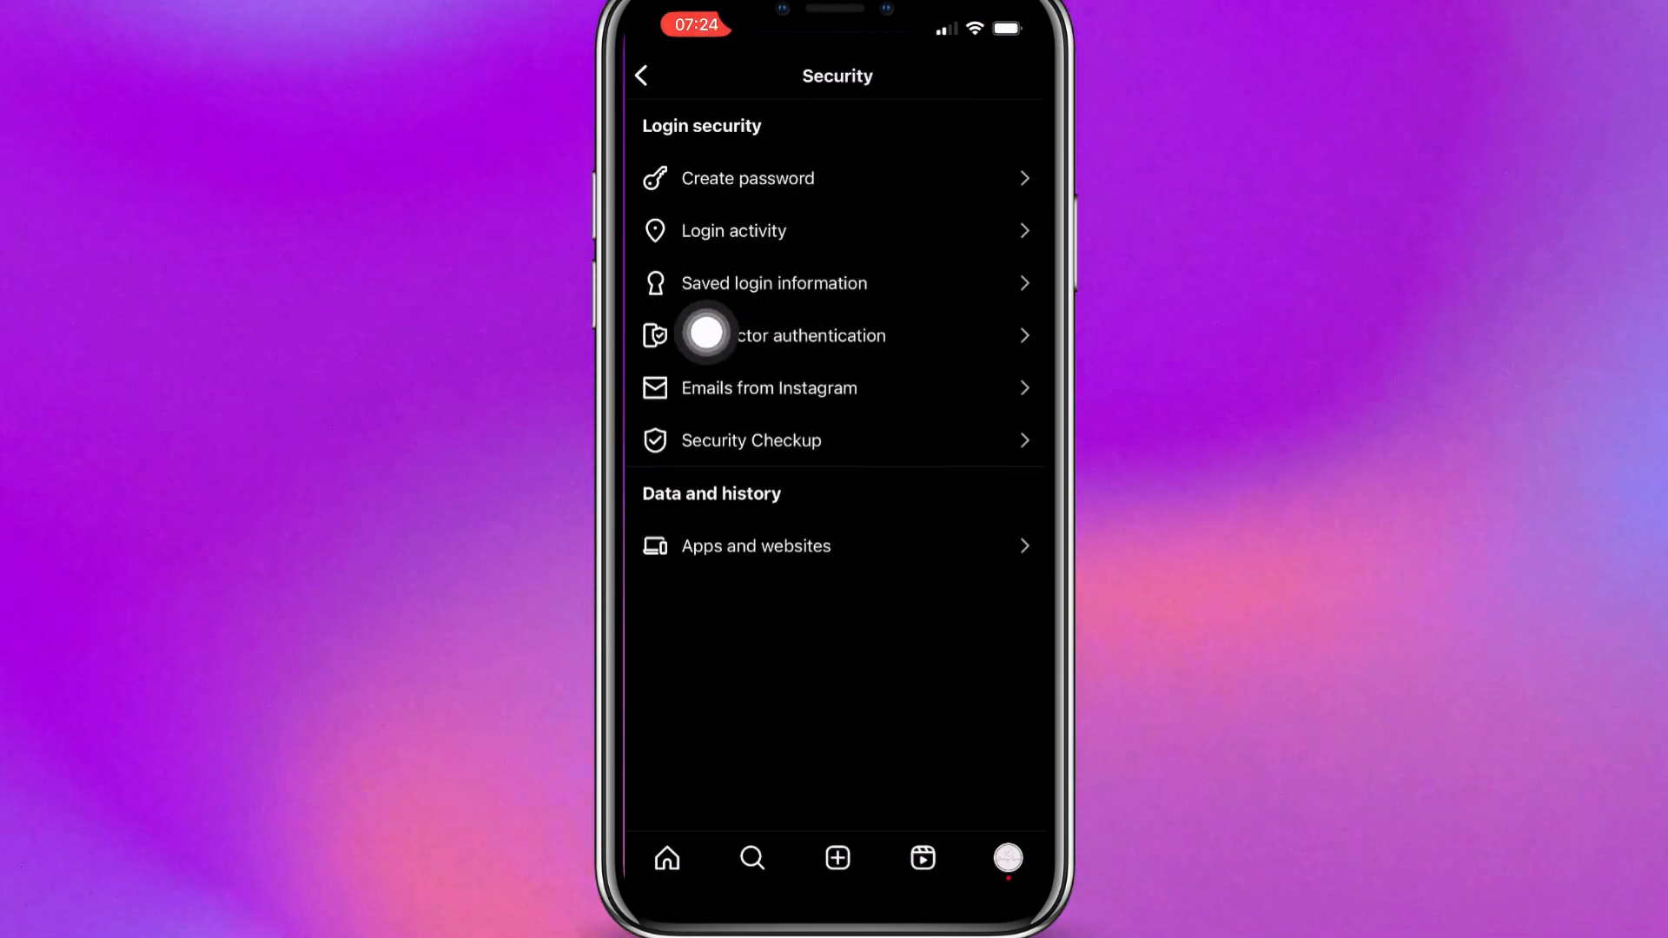
mouse_move(778, 319)
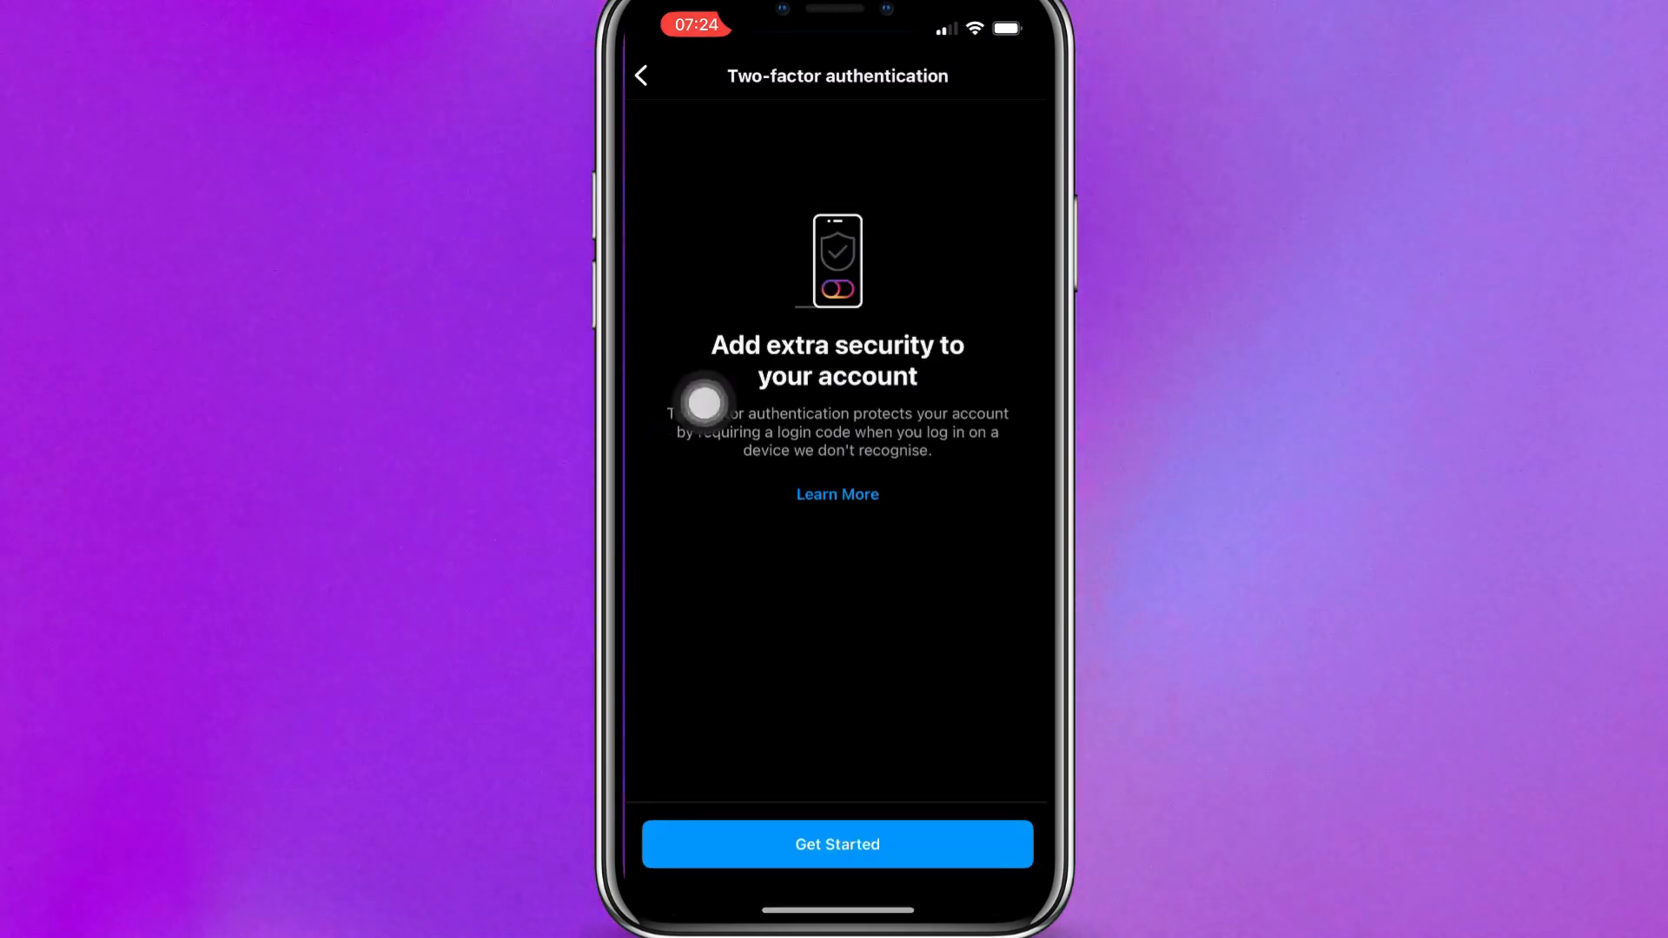
mouse_move(667, 545)
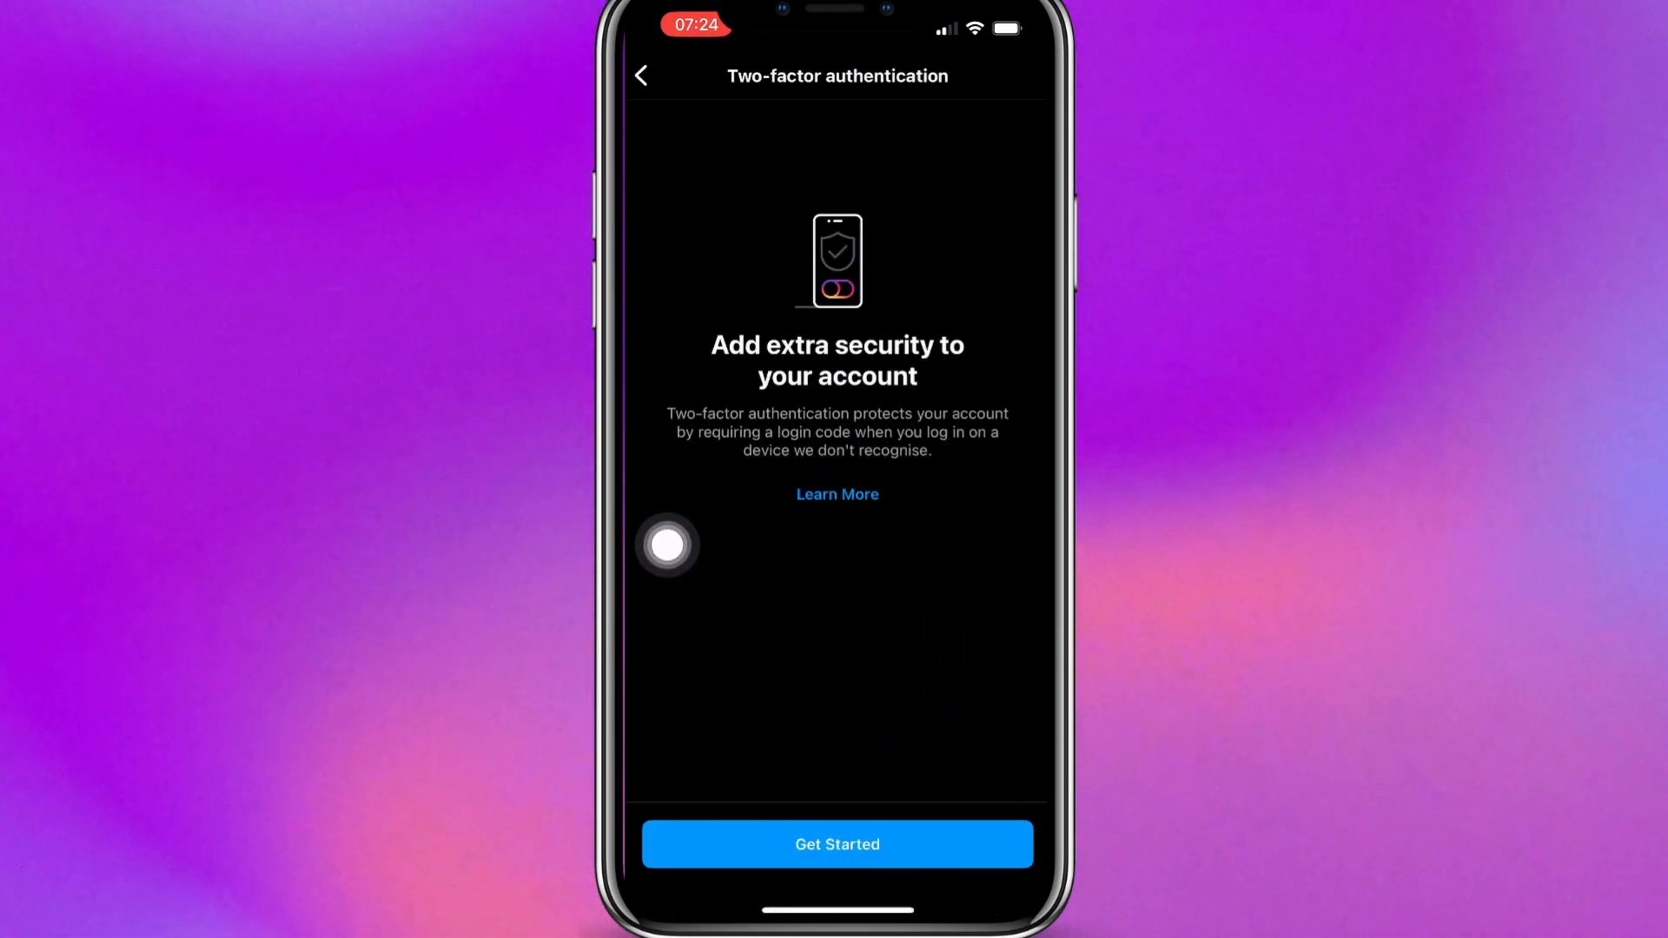
Start two-factor setup and choose the Authentication app (recommended) method.
click(837, 844)
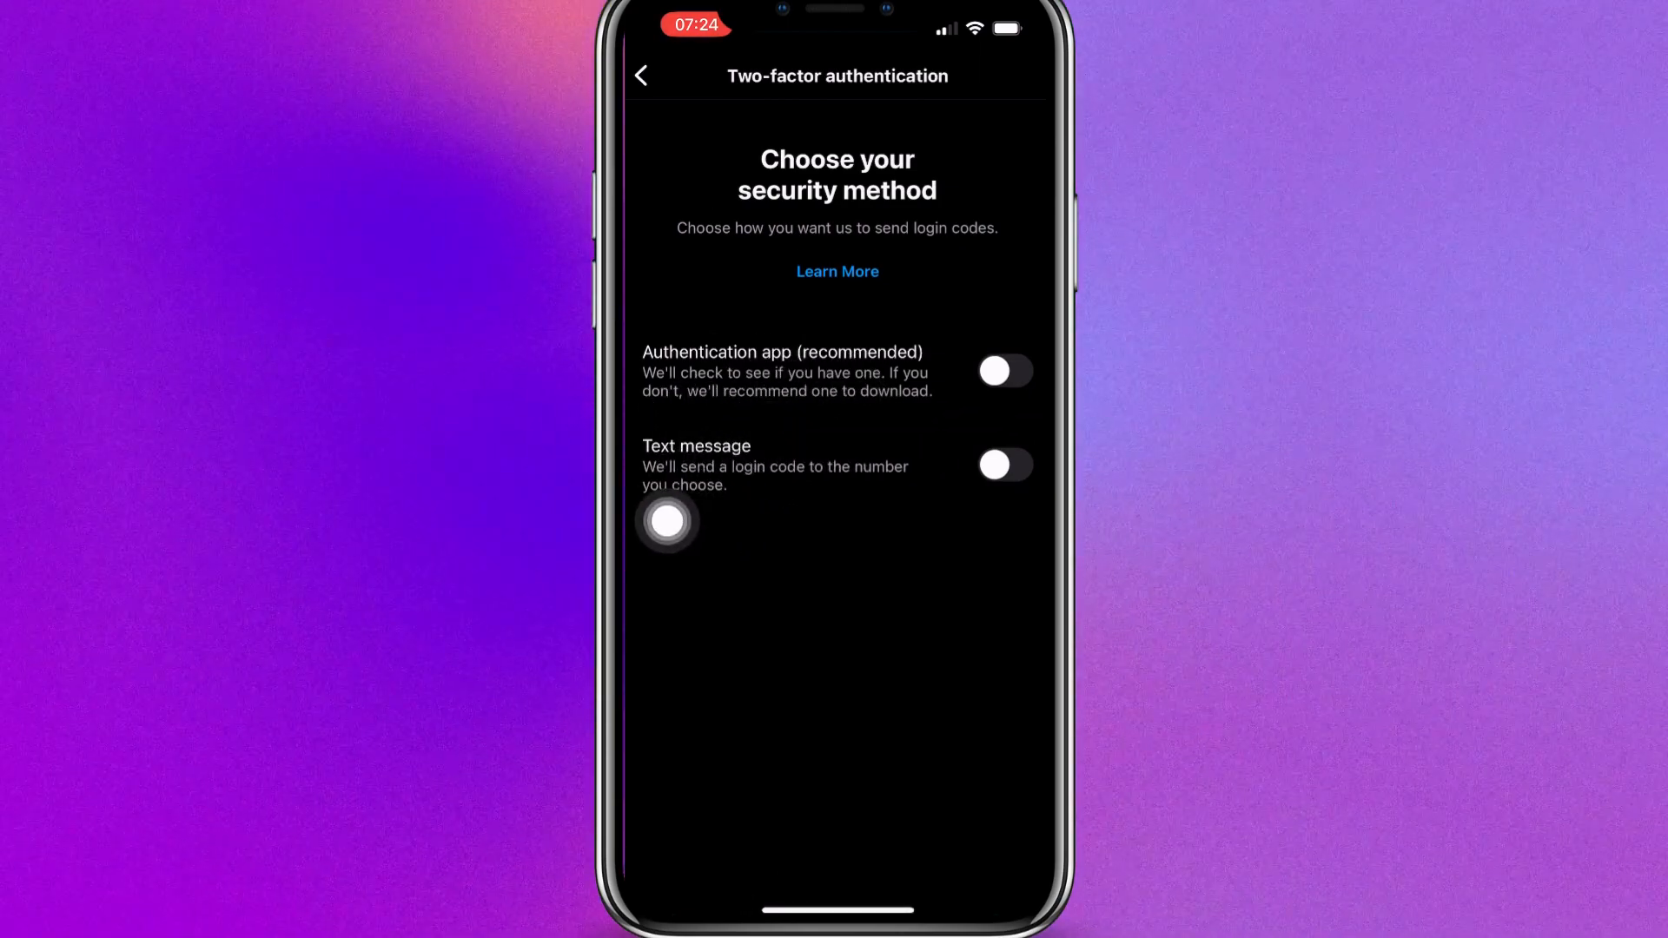
click(1000, 370)
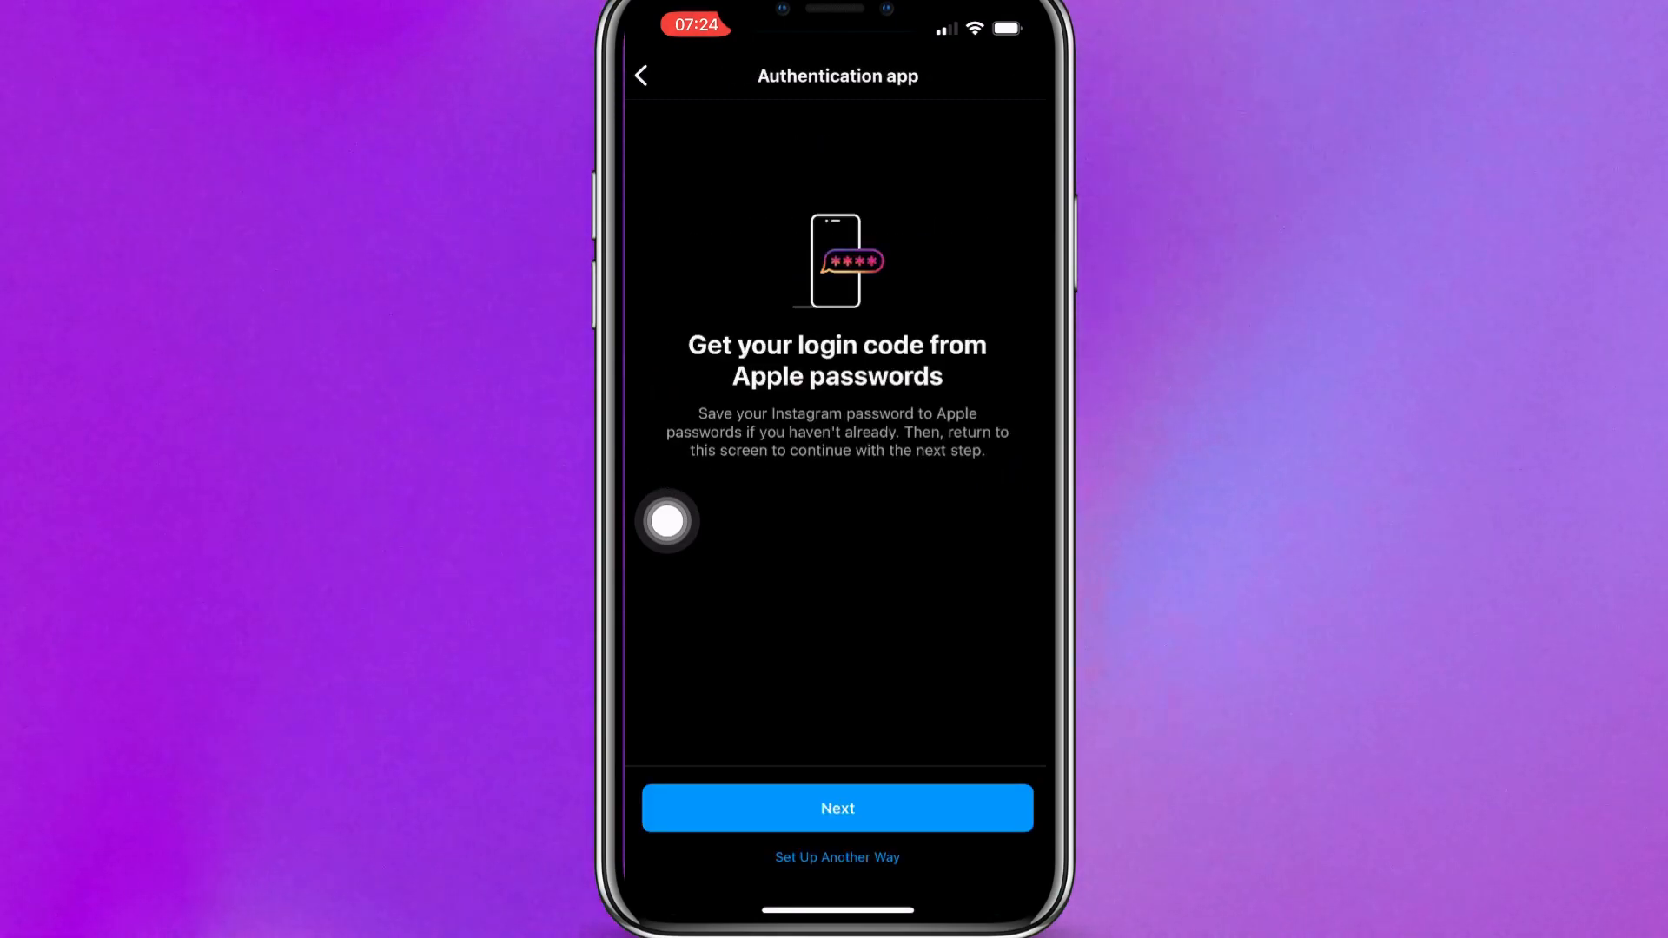
Continue to the saved instagram.com entry in Apple Passwords with its verification code.
click(837, 808)
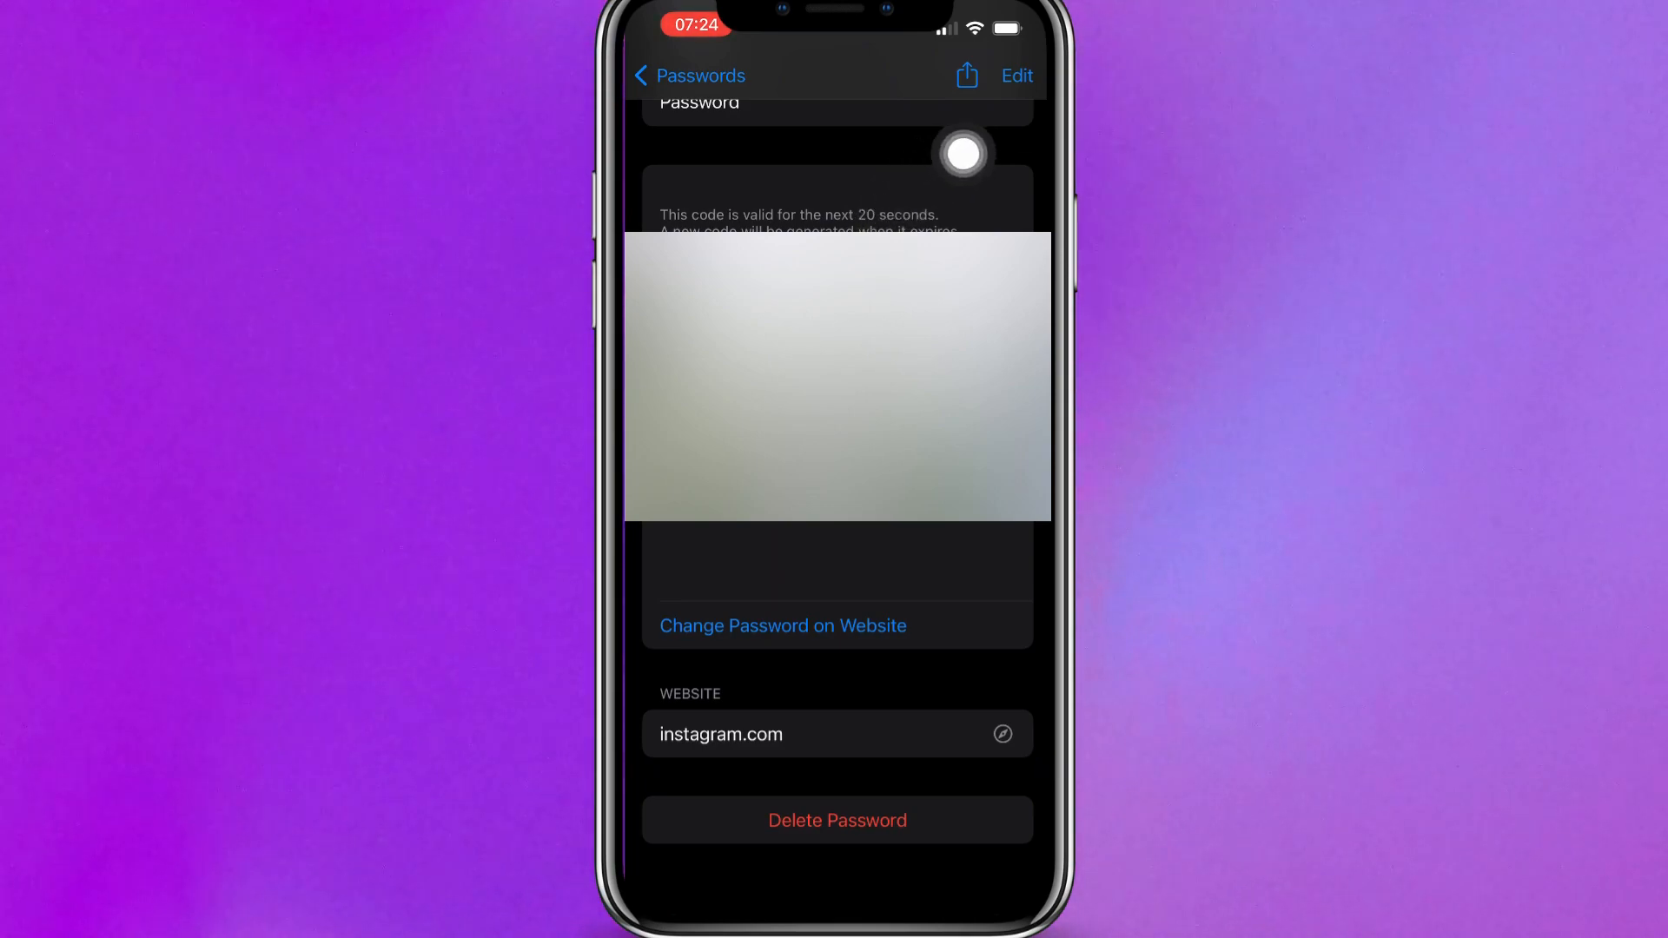
Leave the saved passwords and return to Instagram's authentication app setup screen.
click(690, 75)
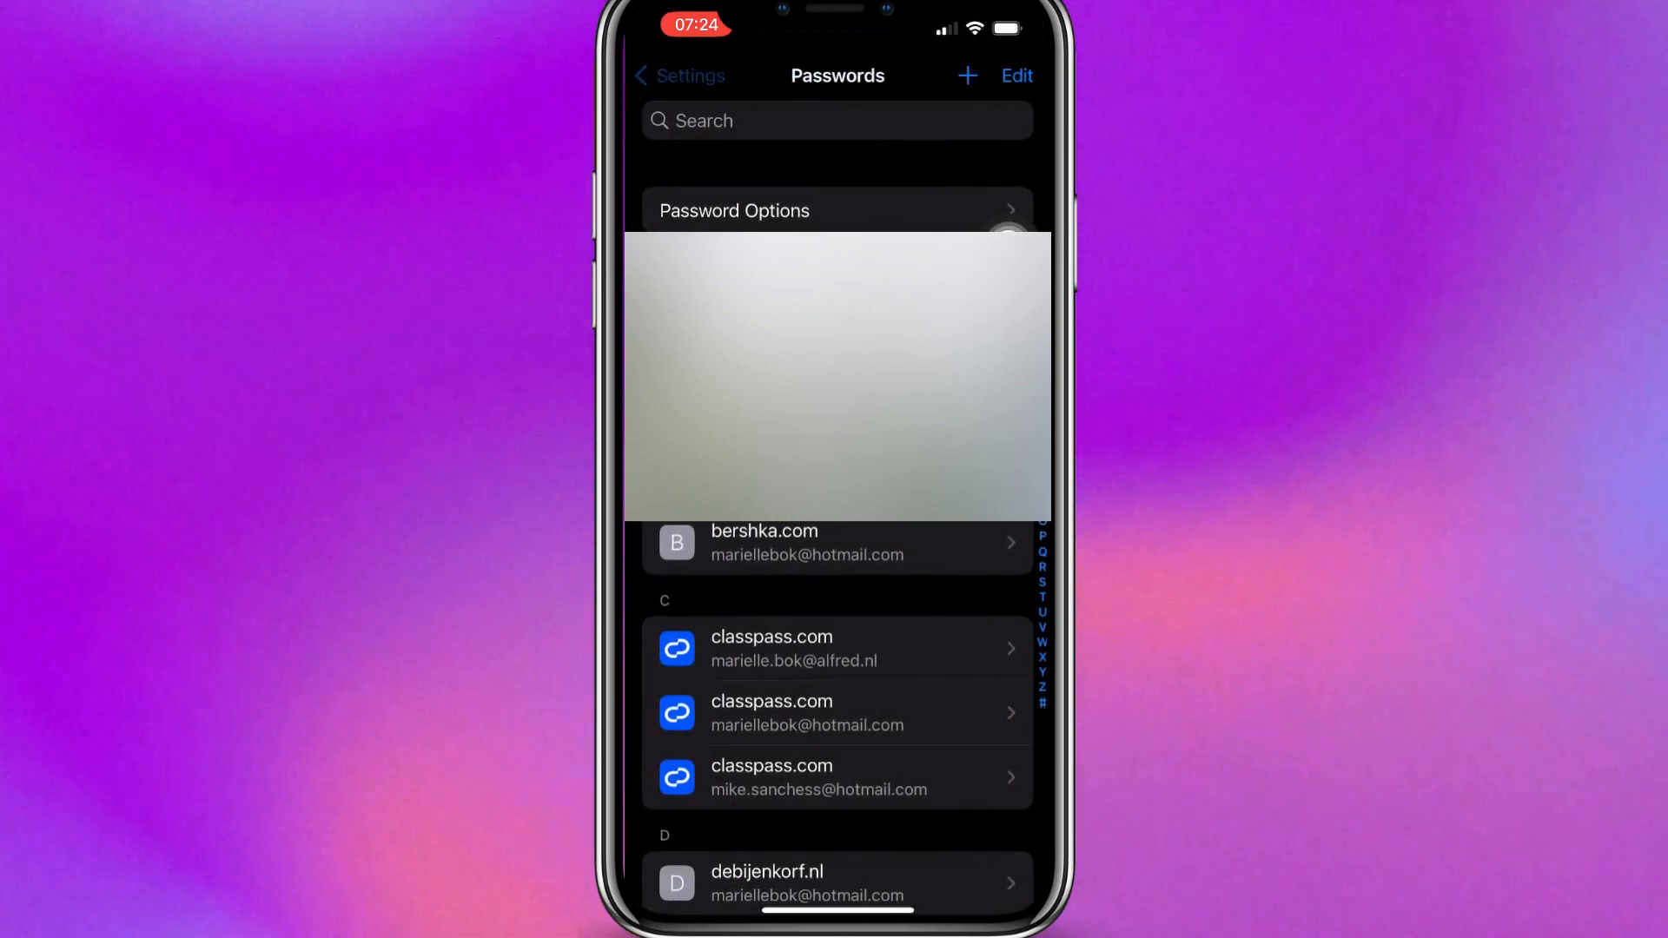
click(667, 75)
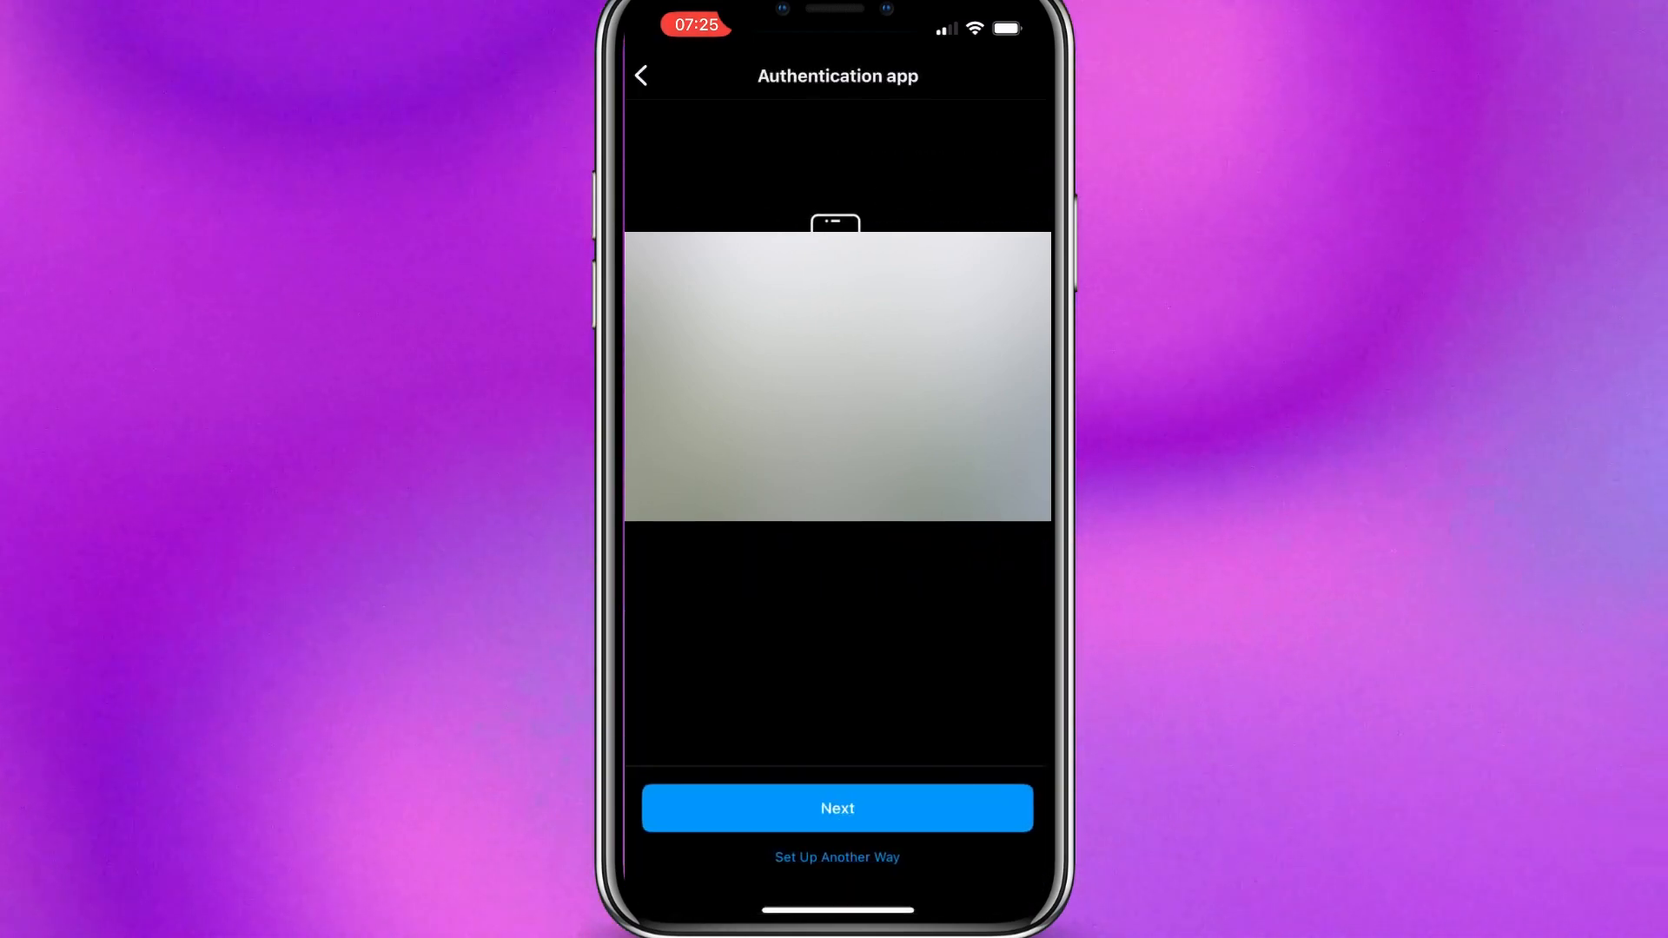
click(641, 75)
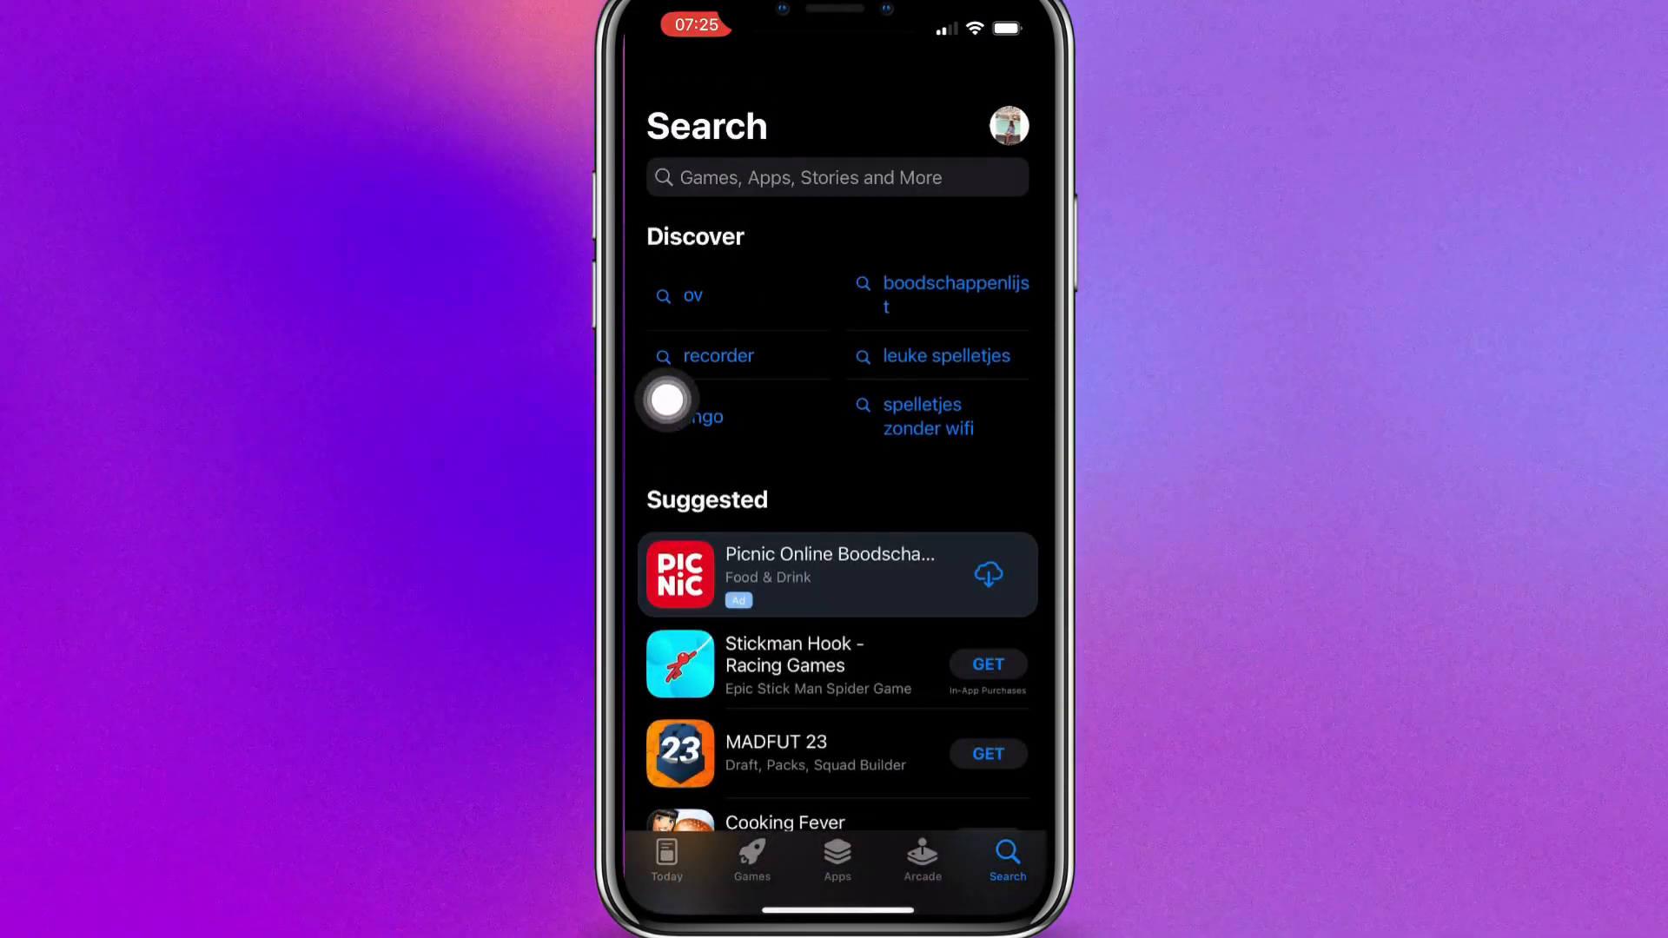
Search the App Store for 'authenticator' and browse results like Microsoft and Google Authenticator.
text(authen)
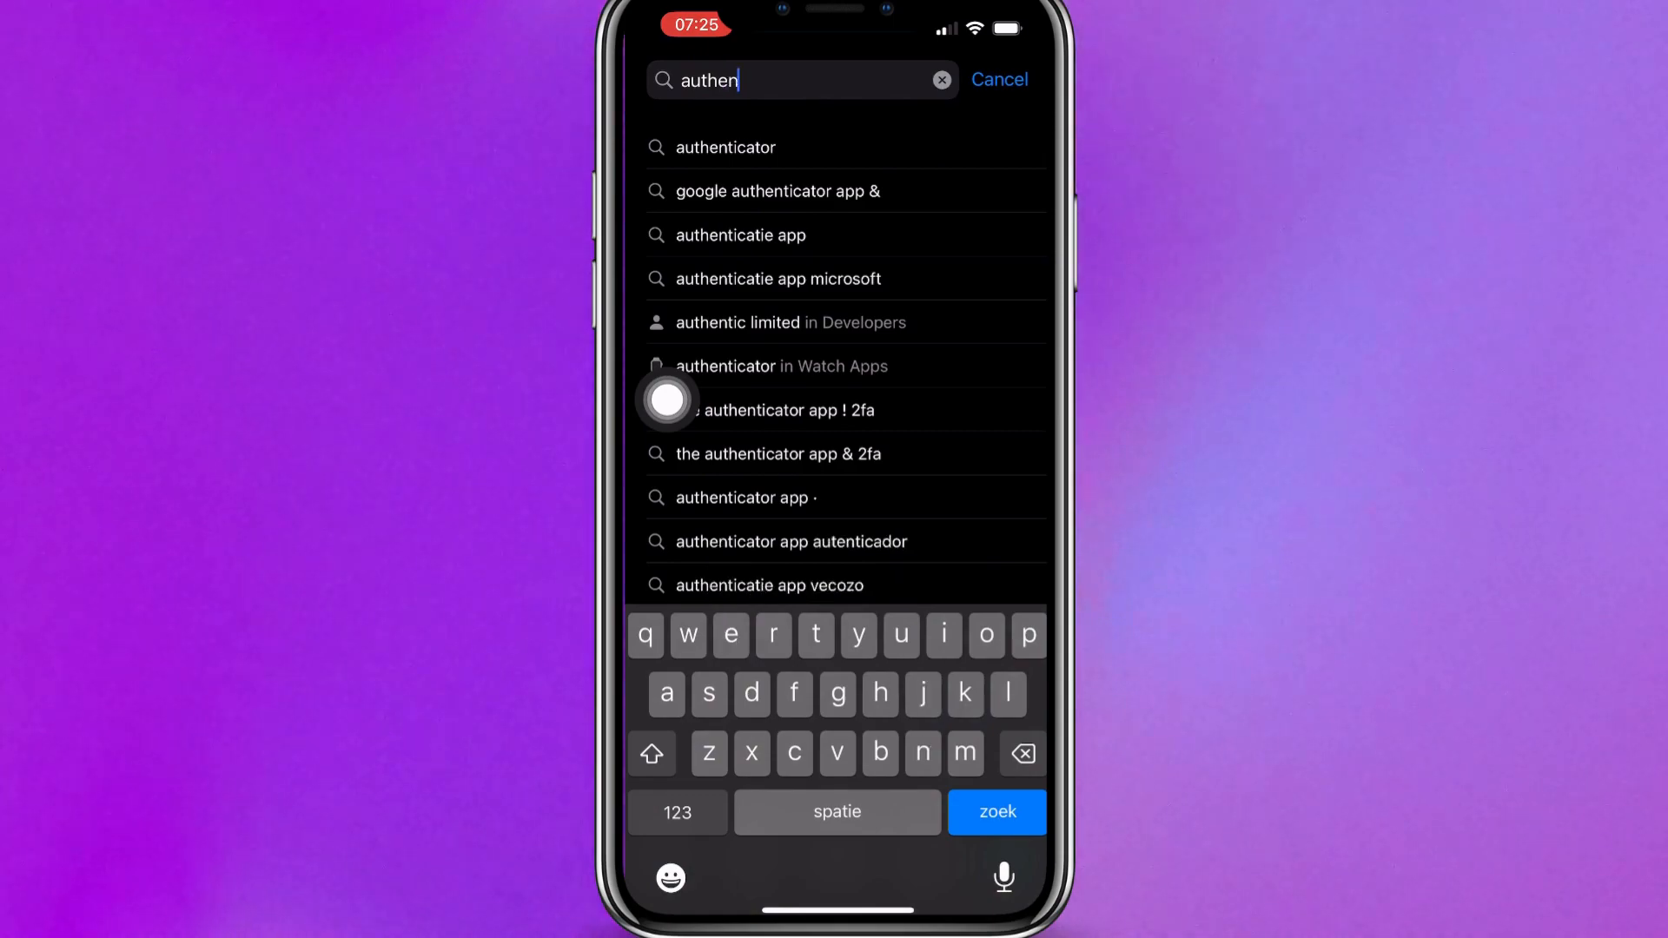
click(728, 146)
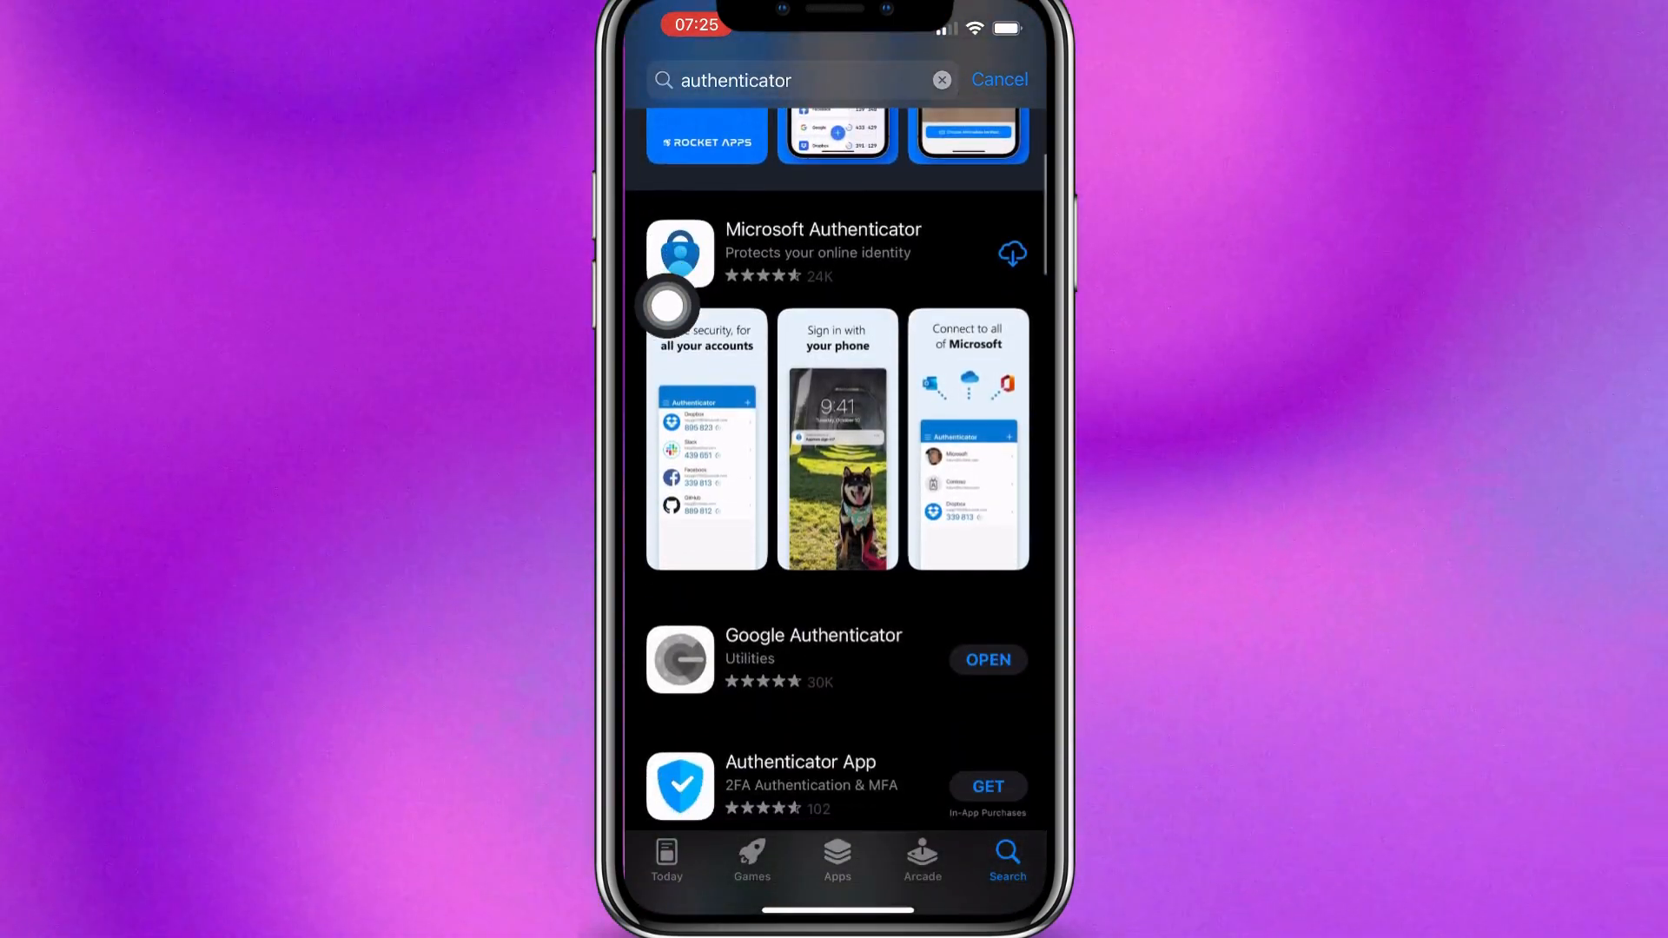
scroll(down, 3)
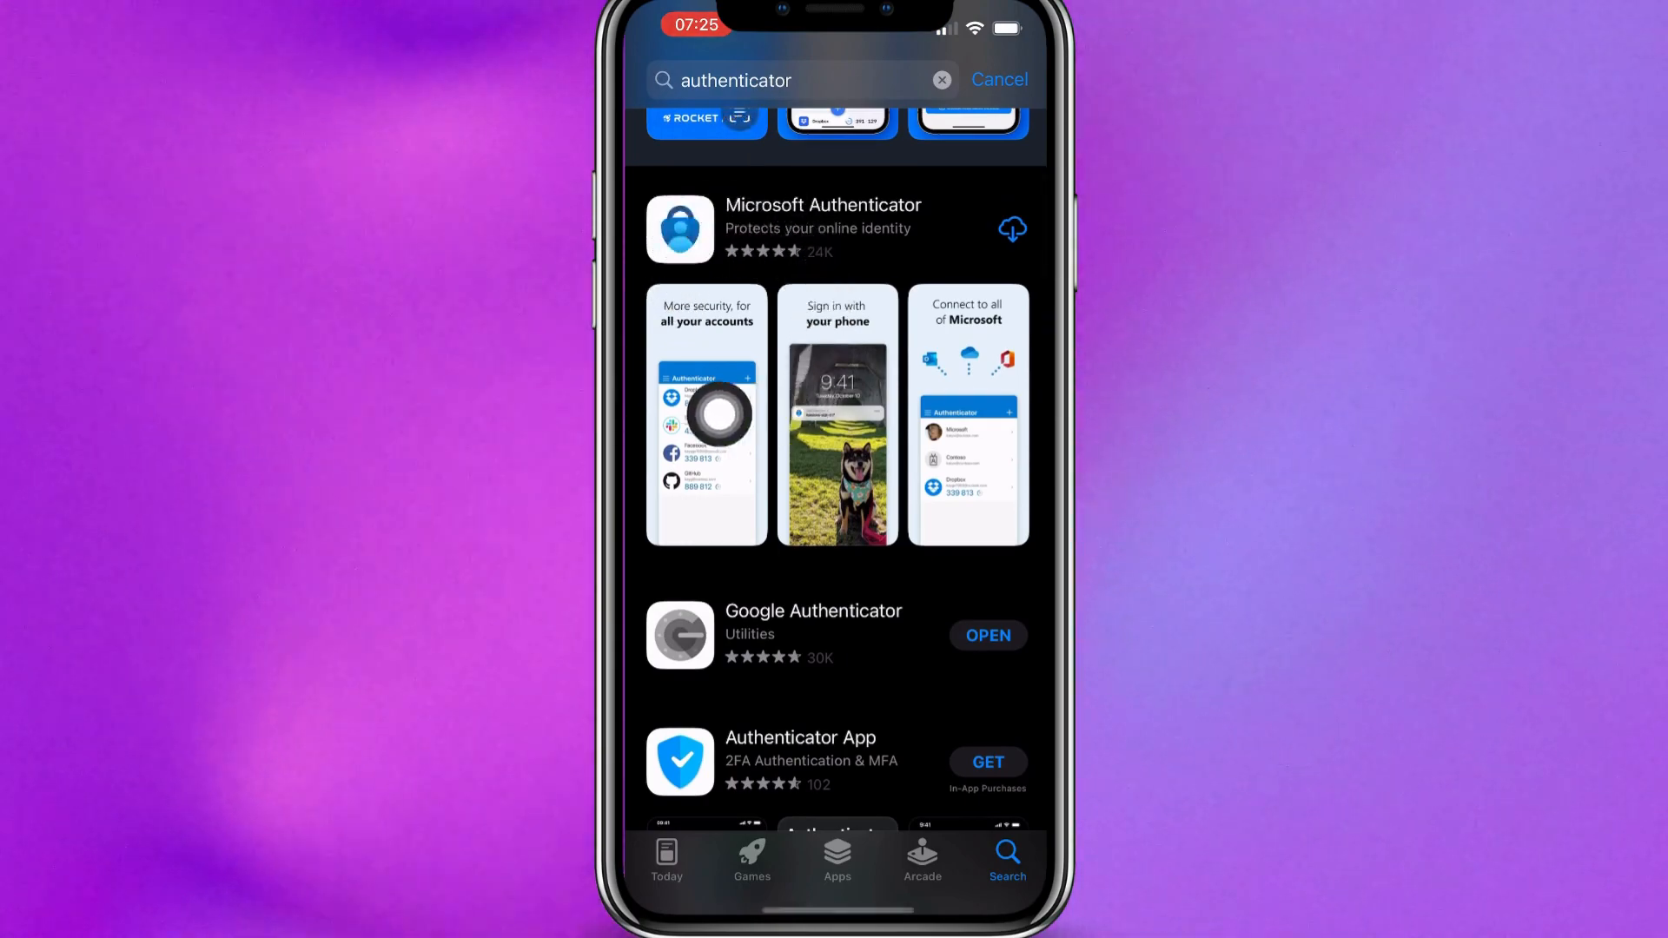
scroll(down, 3)
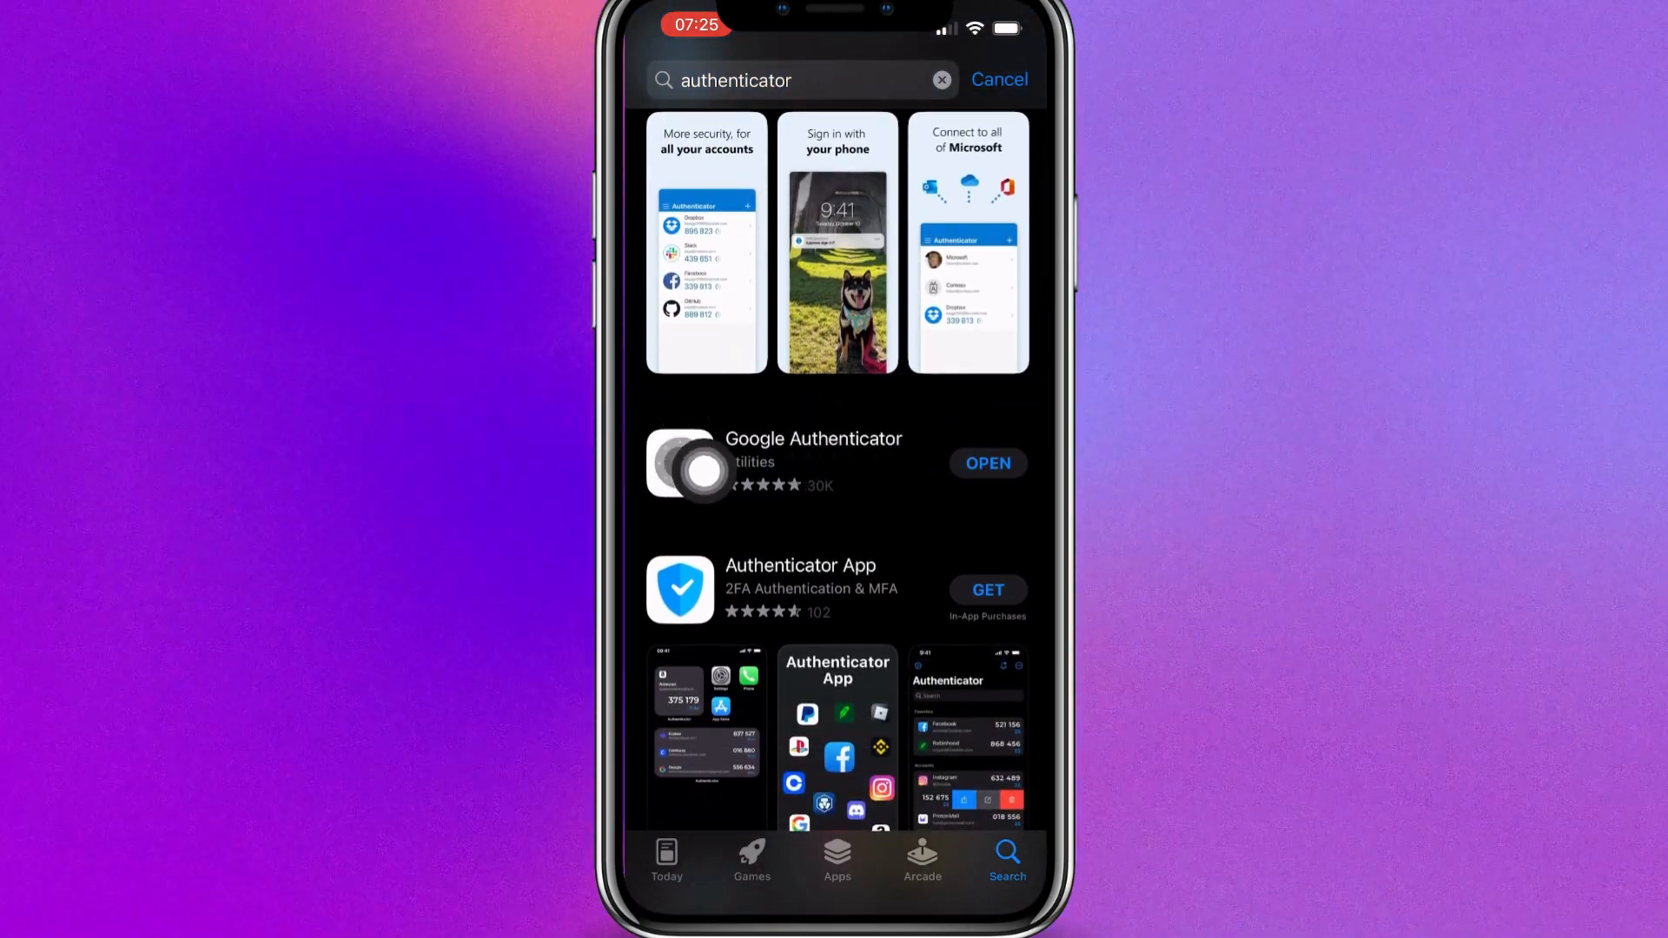